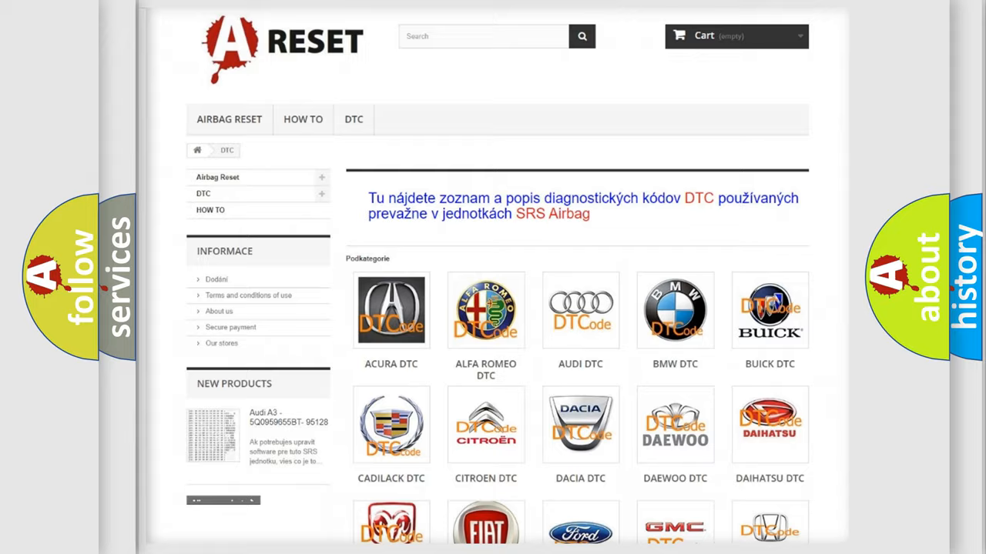
scroll("down", 3)
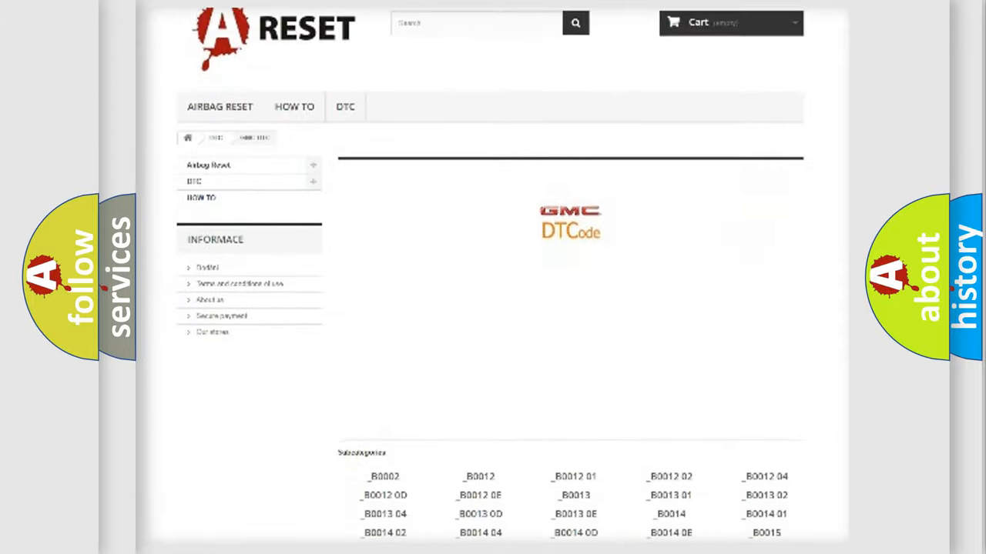
scroll("down", 3)
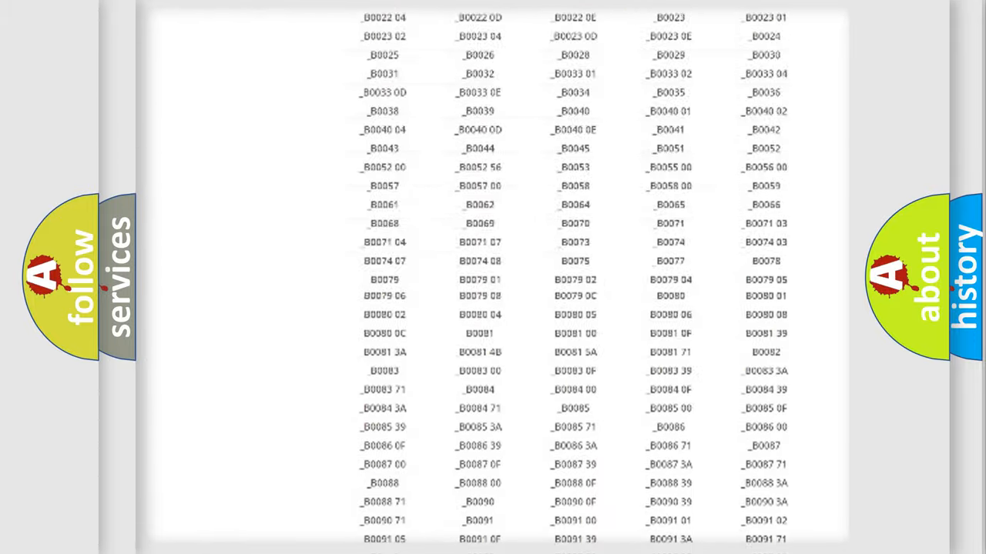
scroll("up", 3)
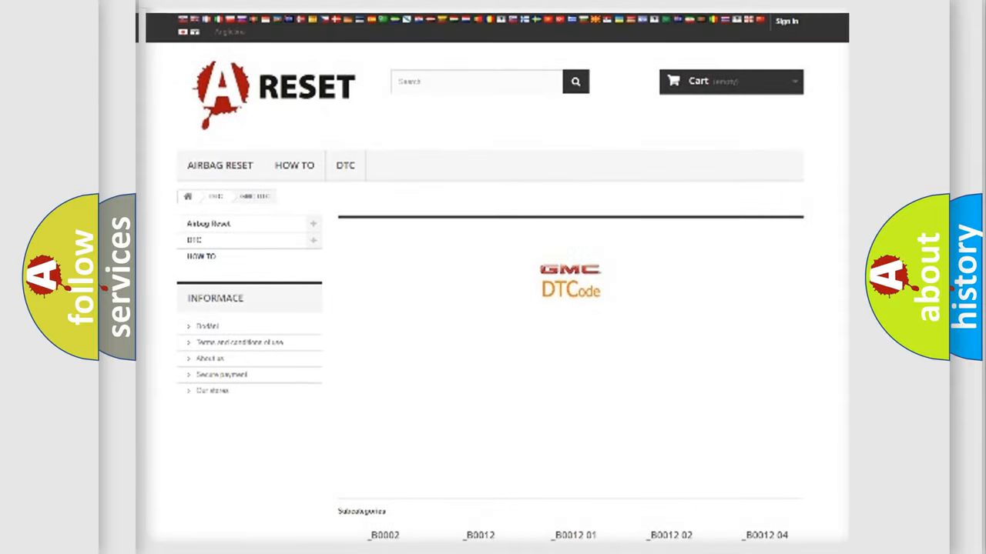